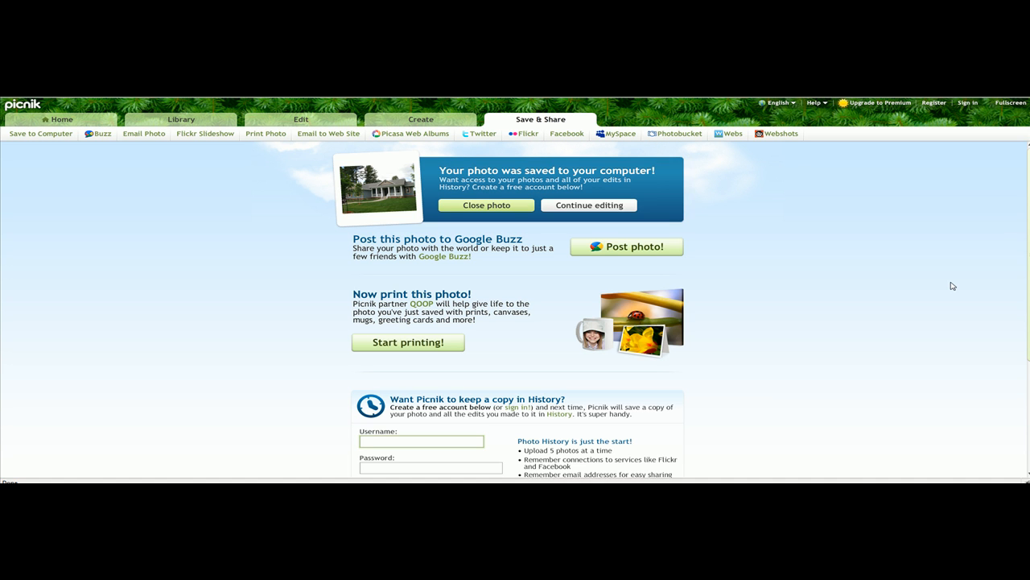
pyautogui.moveTo(936, 298)
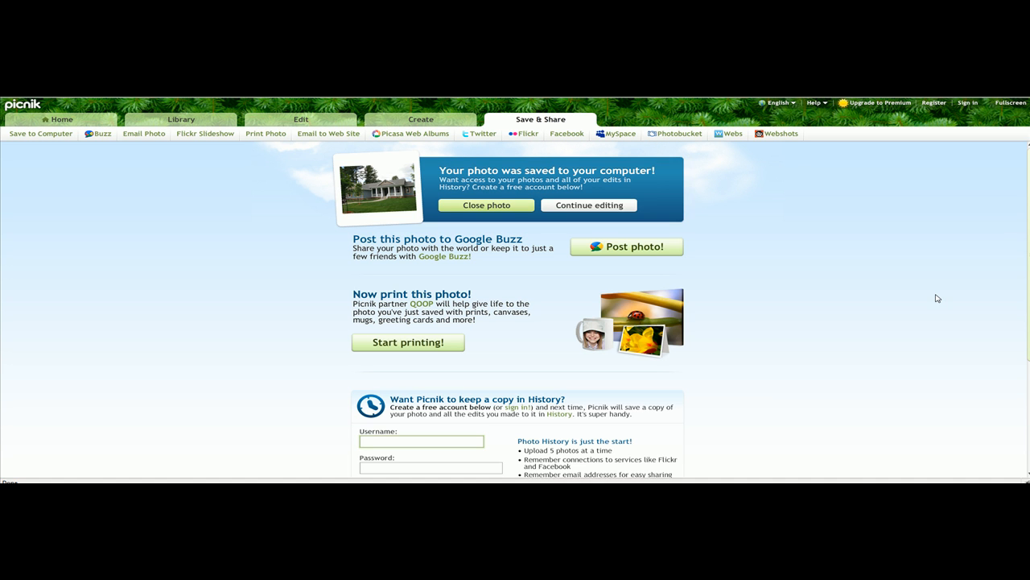
pyautogui.moveTo(930, 295)
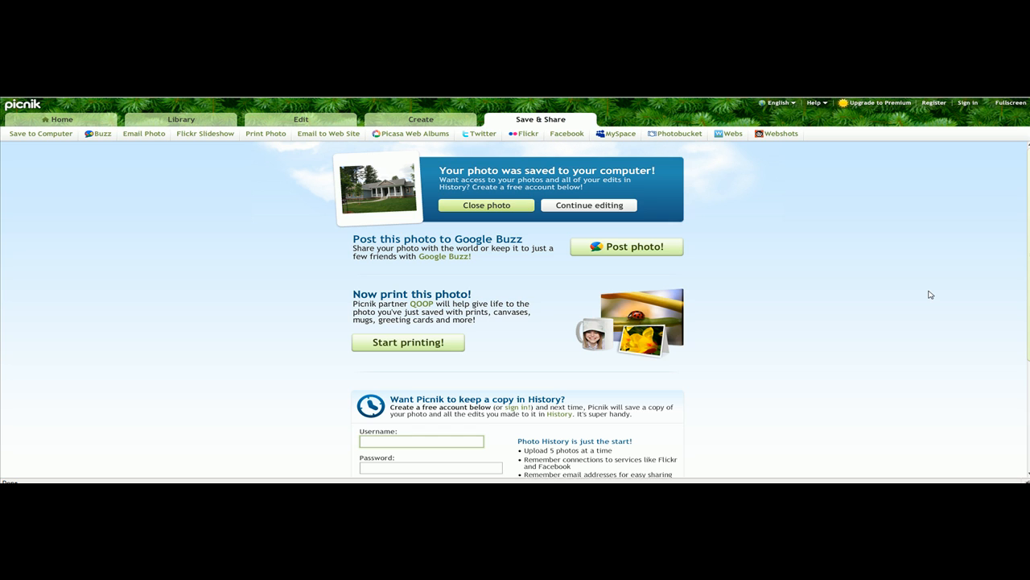
pyautogui.moveTo(948, 302)
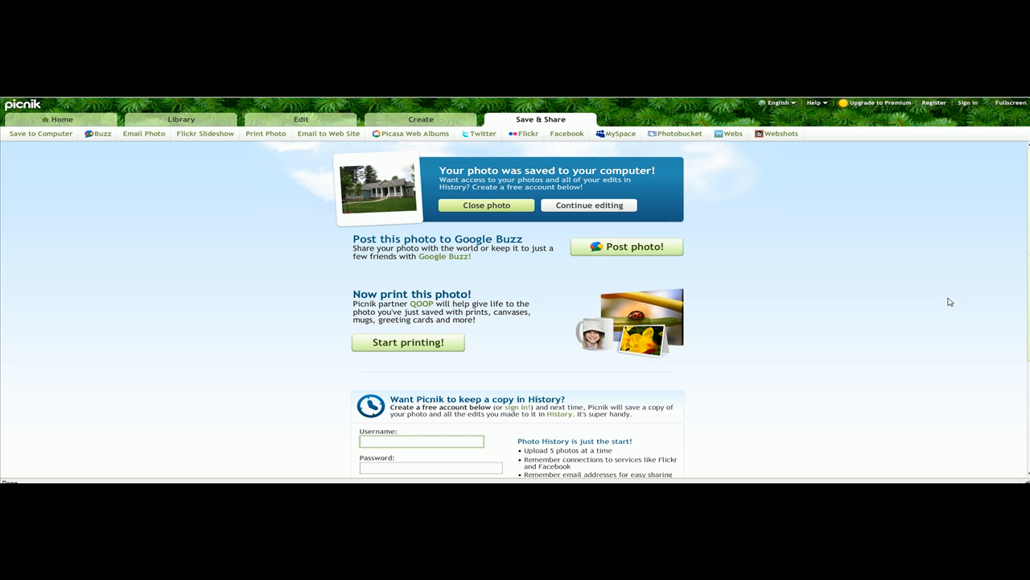
pyautogui.moveTo(786, 248)
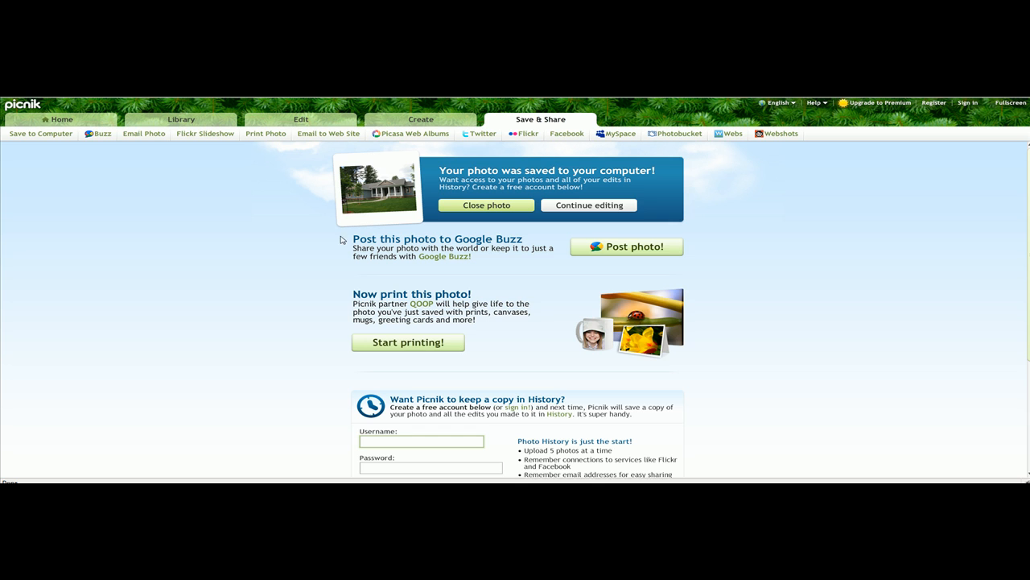
pyautogui.moveTo(263, 225)
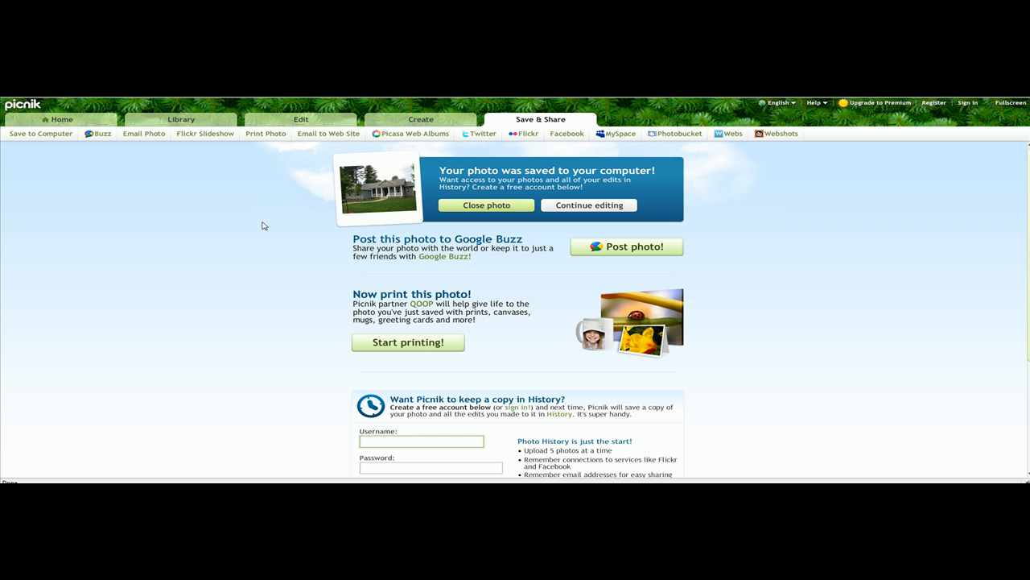
pyautogui.moveTo(338, 289)
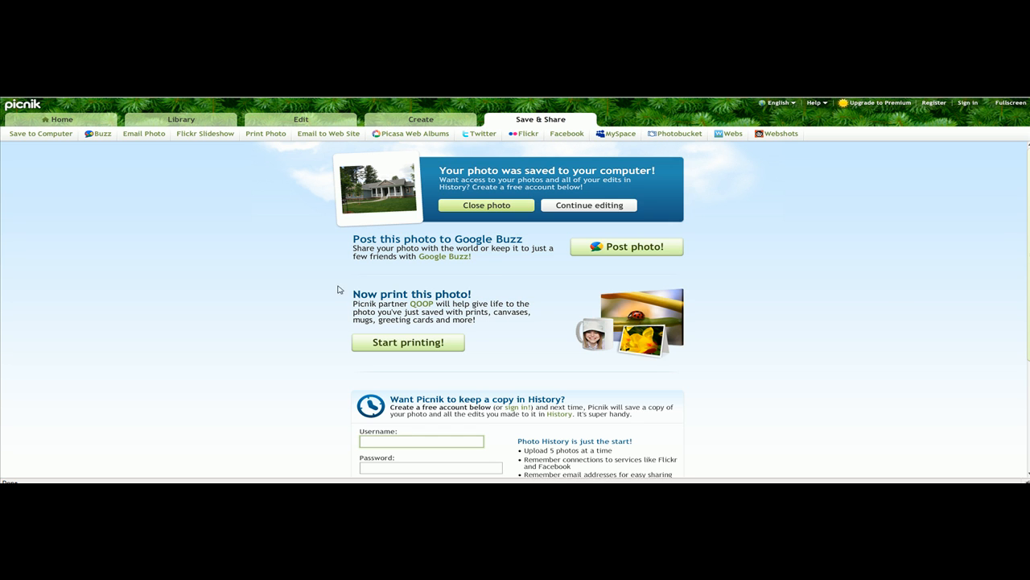
pyautogui.moveTo(277, 196)
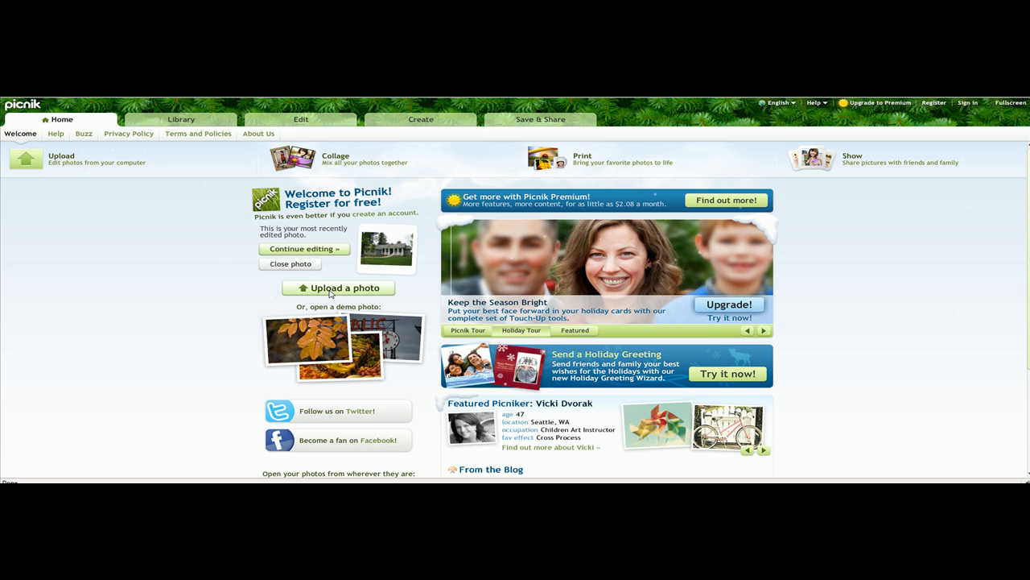
# Step: Upload Midnight-076.jpg from the computer and open it in the editor
pyautogui.click(338, 288)
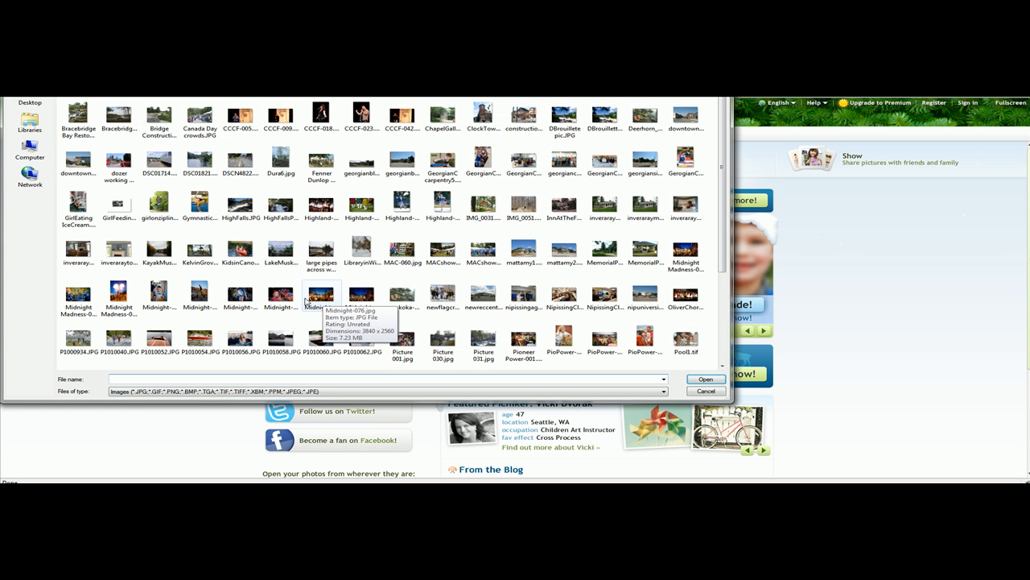
pyautogui.moveTo(313, 301)
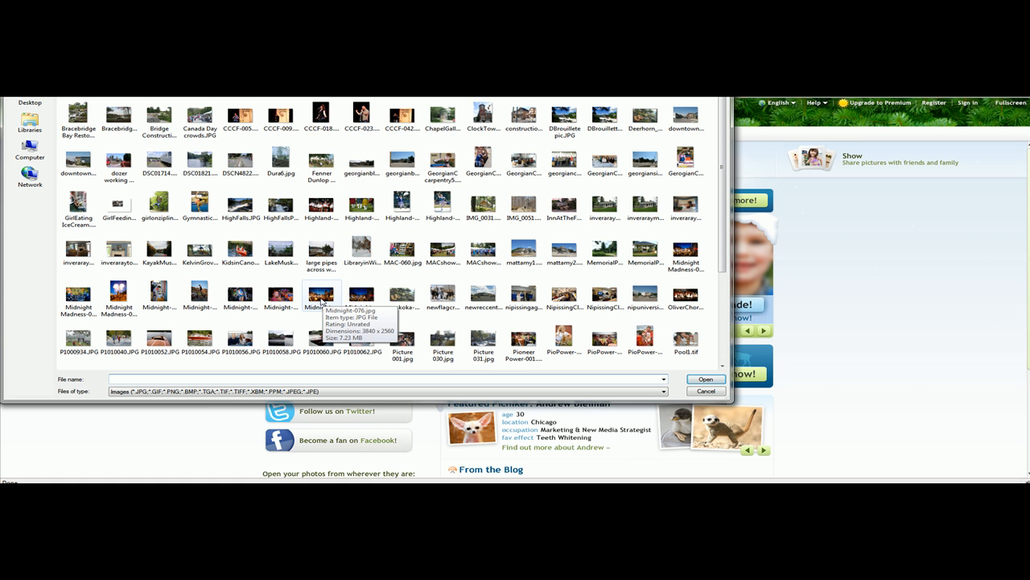
pyautogui.click(320, 293)
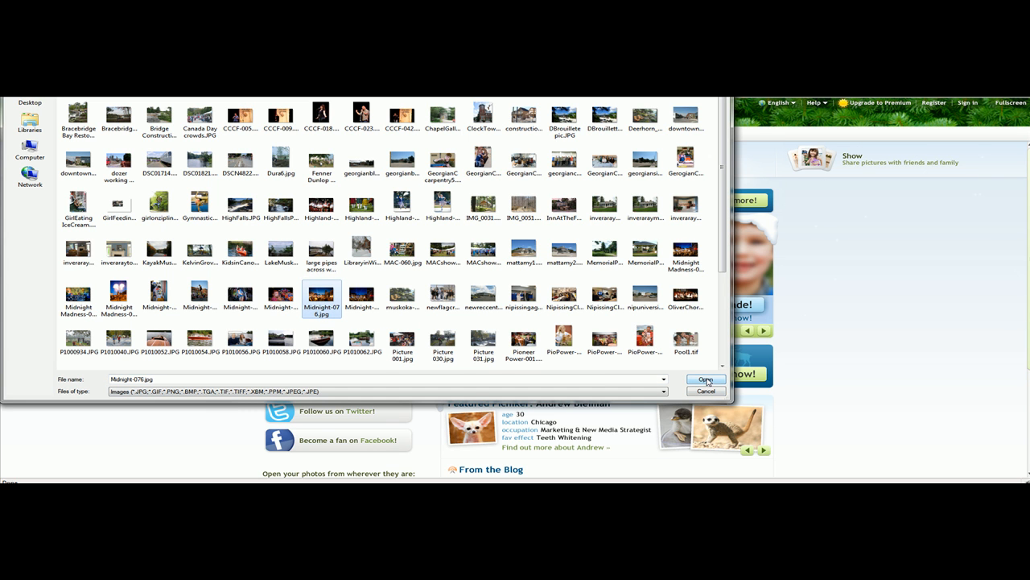
pyautogui.click(705, 379)
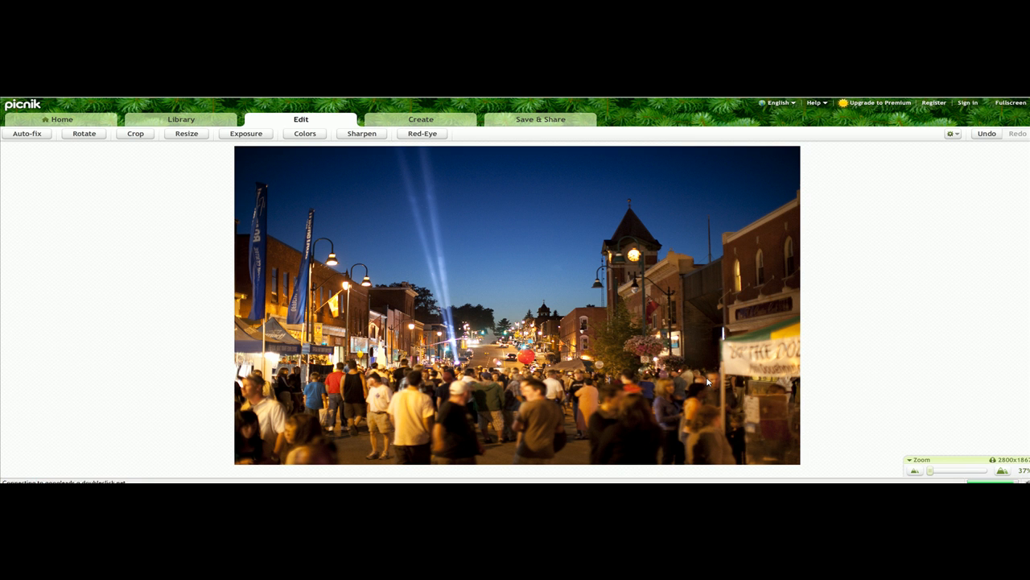
pyautogui.moveTo(700, 266)
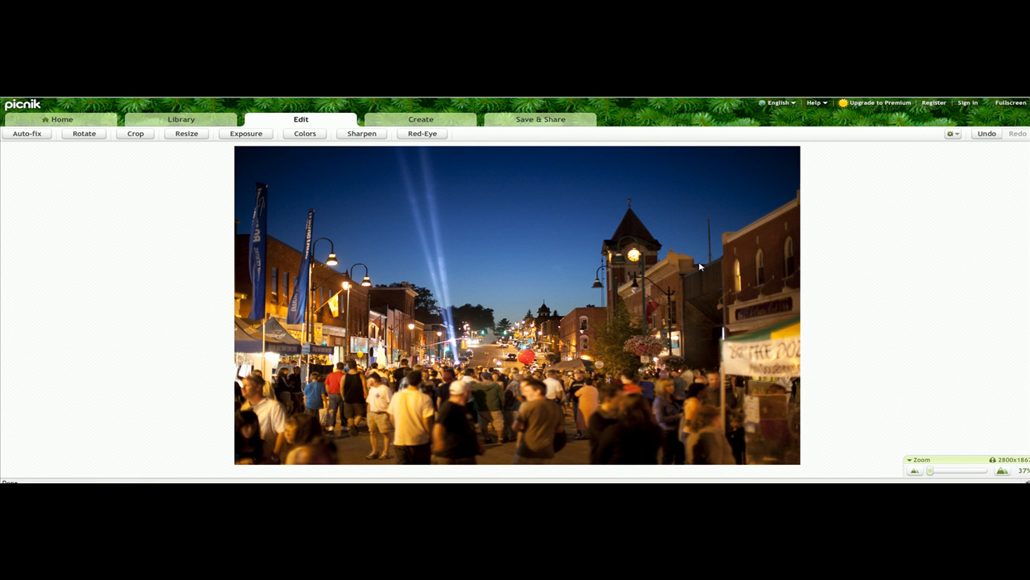
pyautogui.moveTo(534, 279)
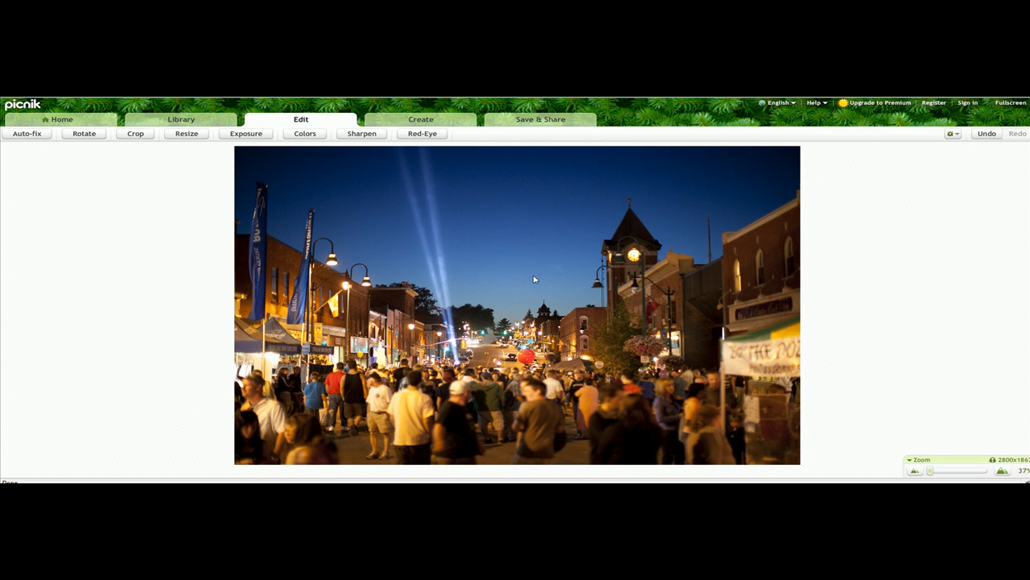
pyautogui.moveTo(224, 174)
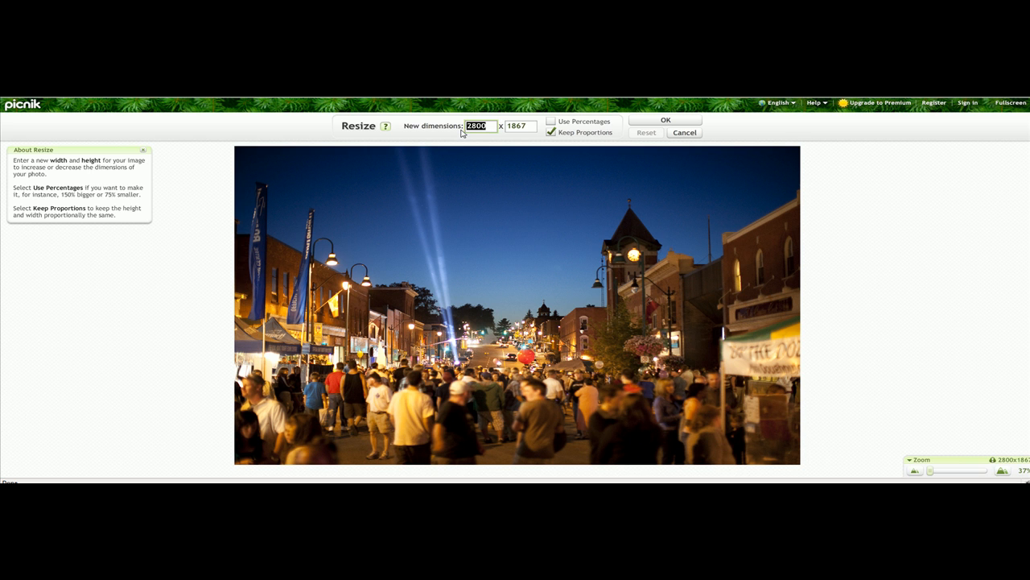
# Step: Resize the photo to 800 px wide (800×533) keeping proportions
pyautogui.write('800')
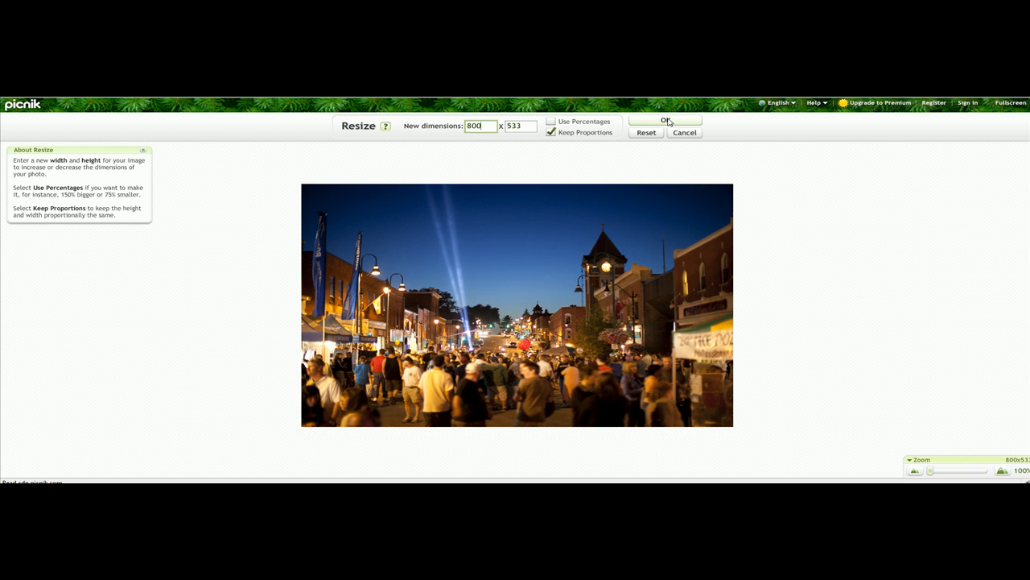
pyautogui.click(664, 119)
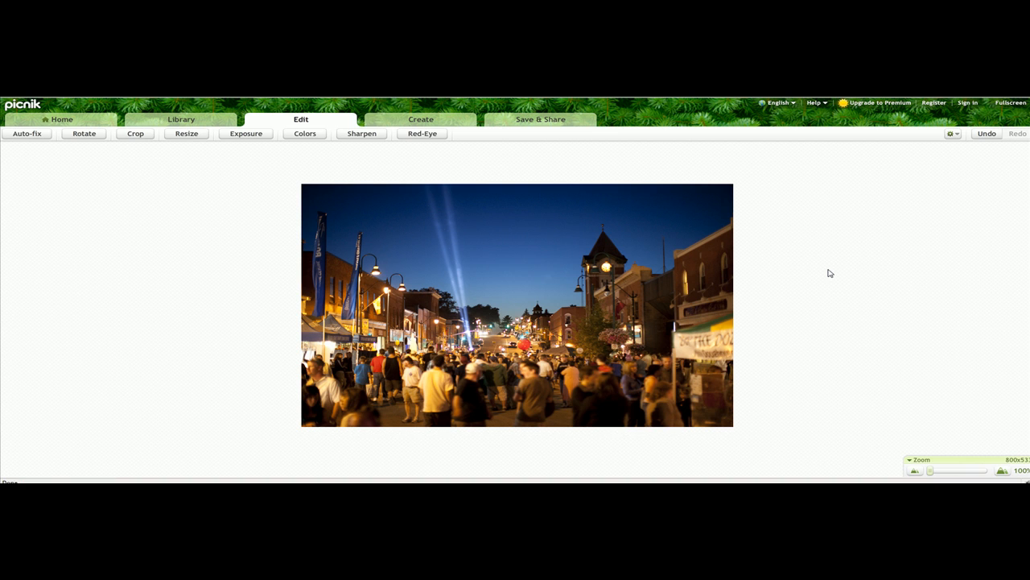
pyautogui.moveTo(206, 135)
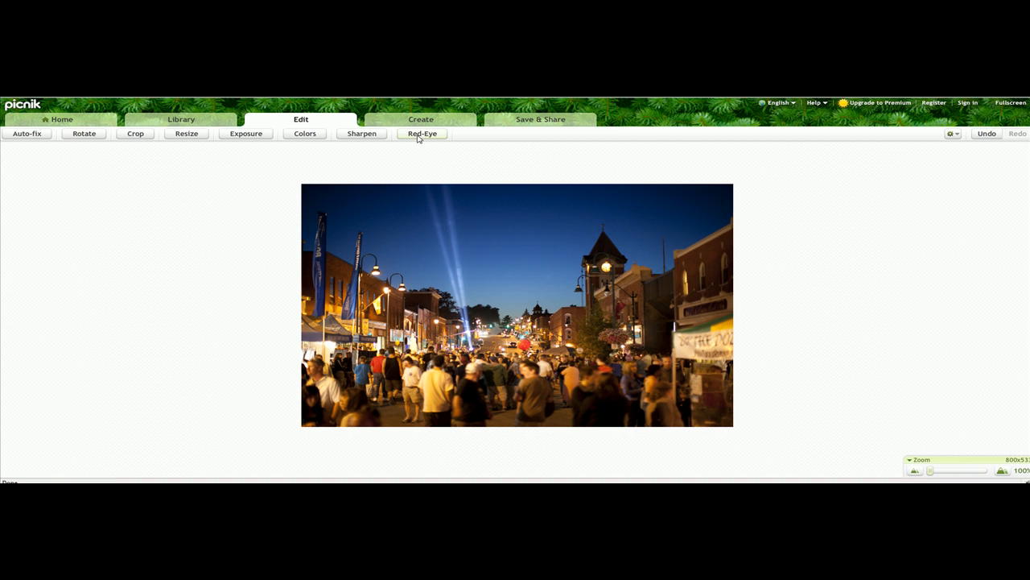
pyautogui.moveTo(420, 119)
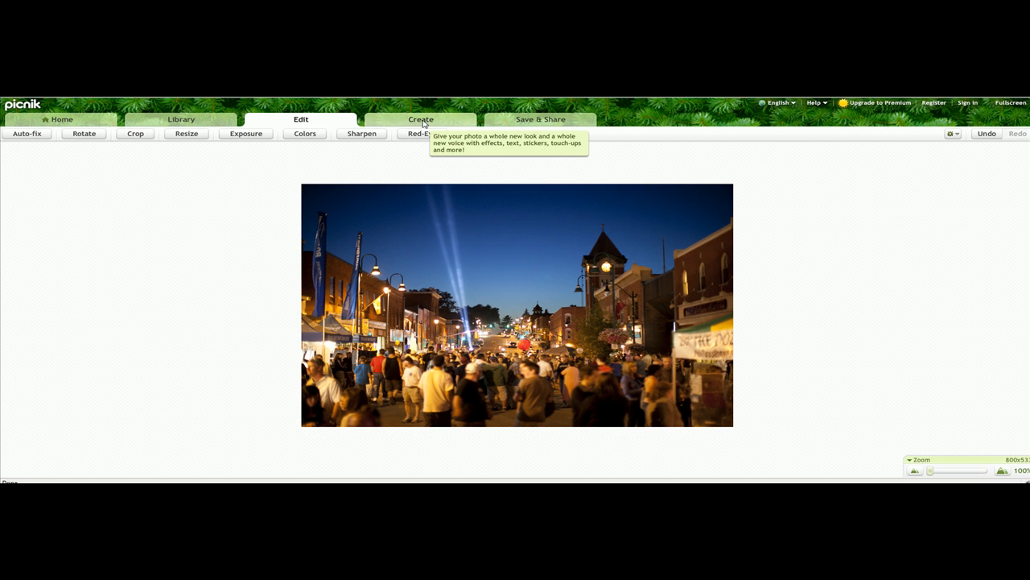
pyautogui.moveTo(474, 183)
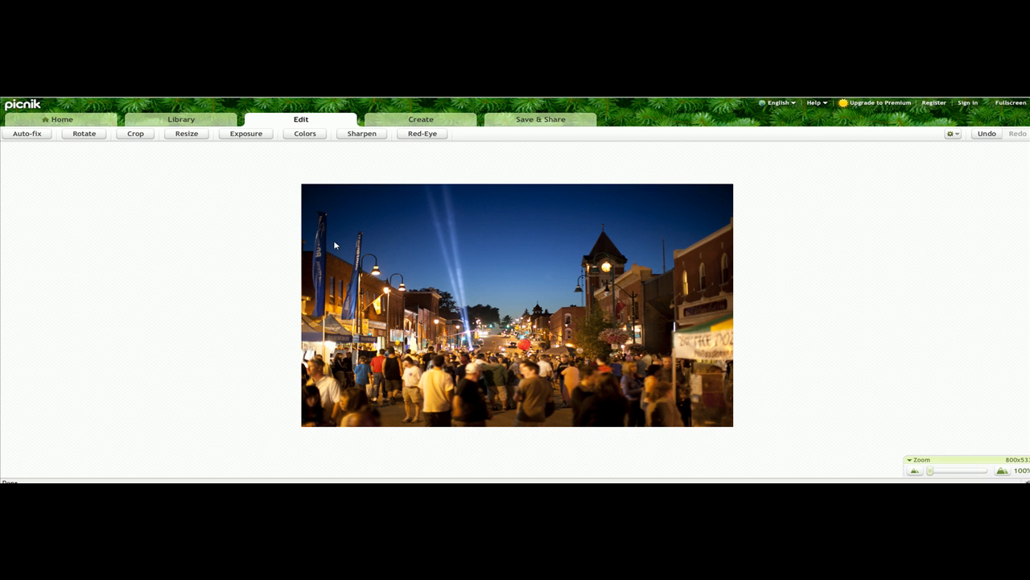
pyautogui.moveTo(270, 192)
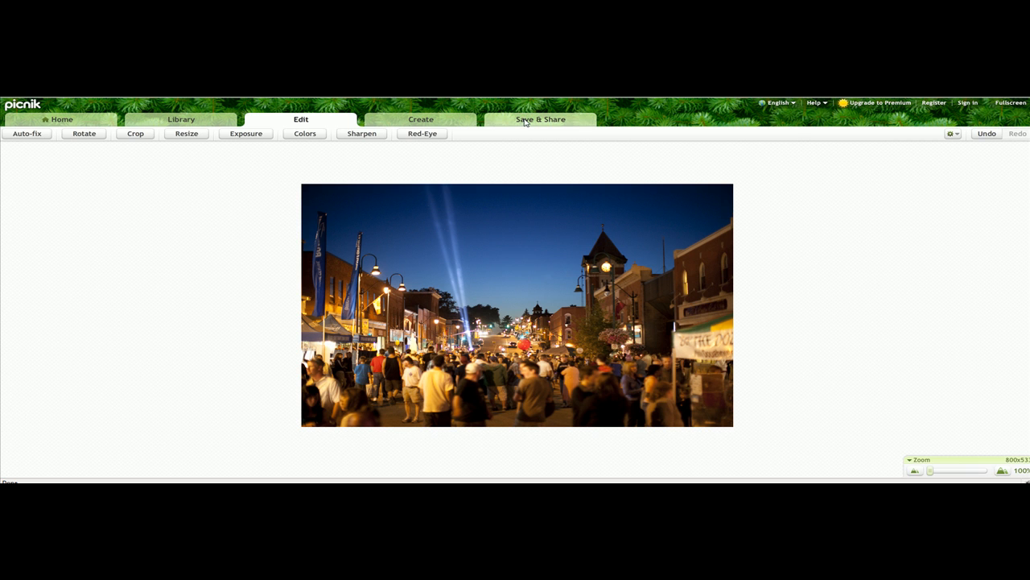
# Step: Save the photo to the computer under the name Midnight-800w
pyautogui.click(541, 119)
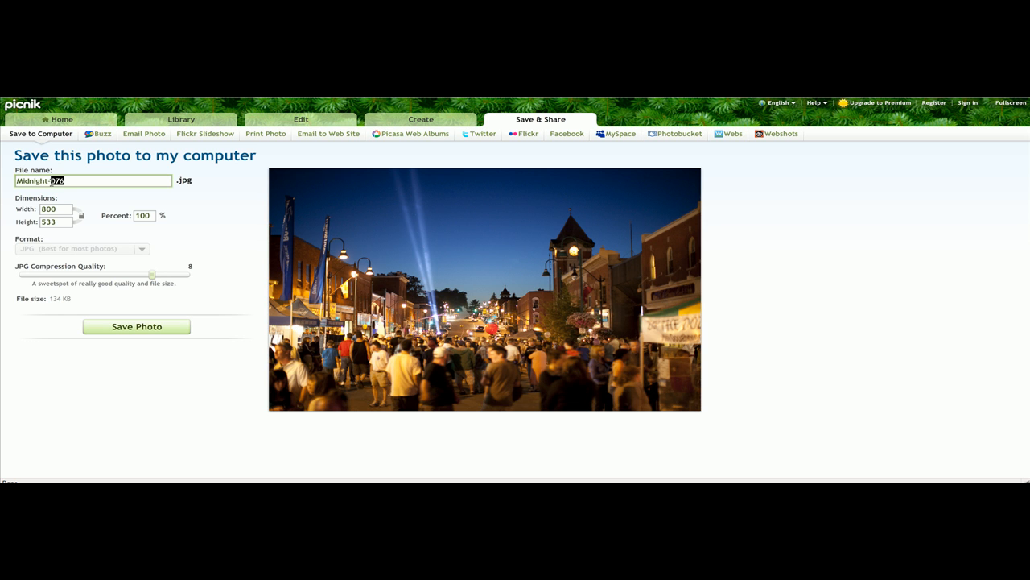
pyautogui.moveTo(166, 230)
pyautogui.write('800w')
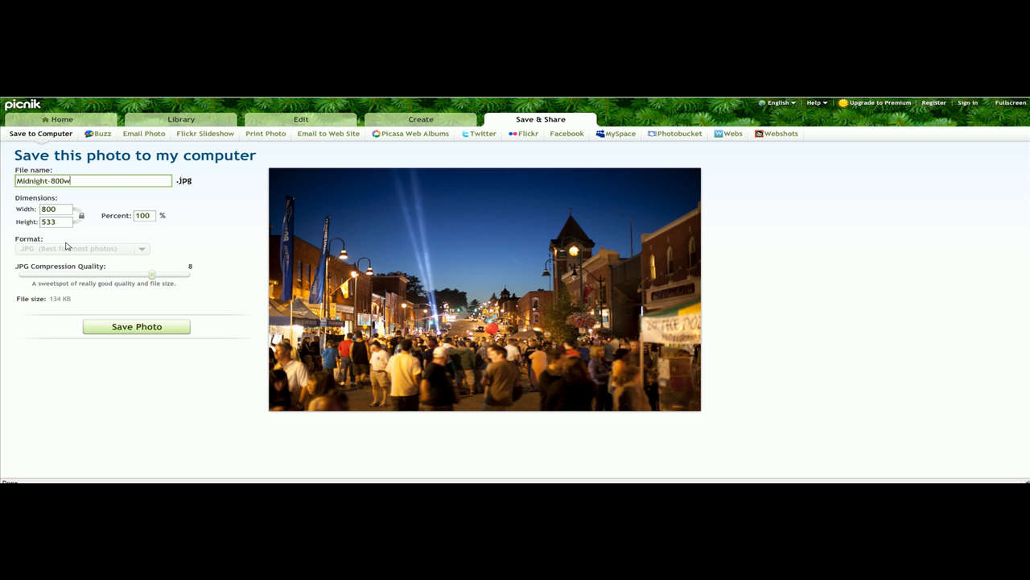
pyautogui.click(136, 326)
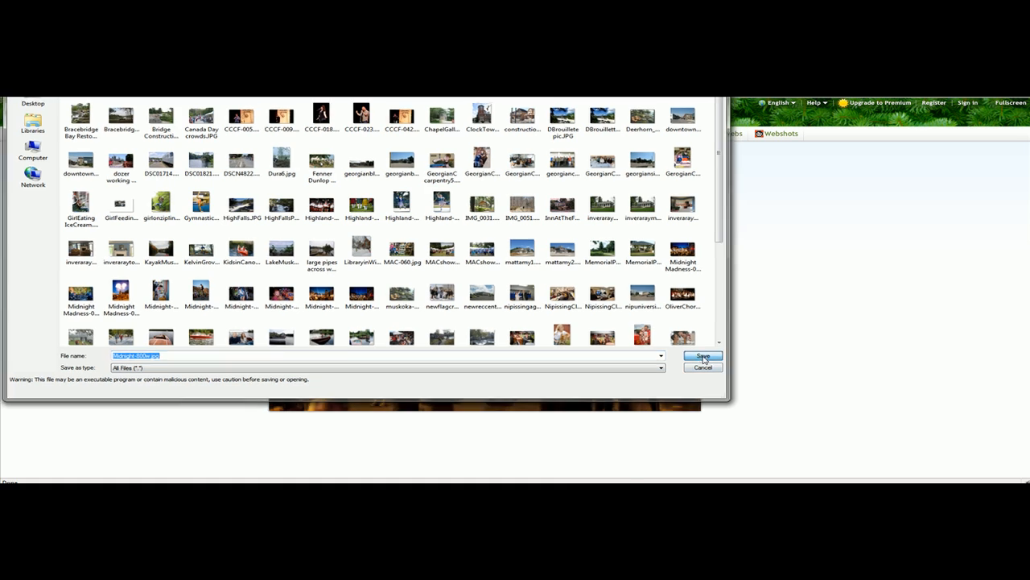
# Step: Confirm the Save As dialog to write Midnight-800w.jpg
pyautogui.click(701, 356)
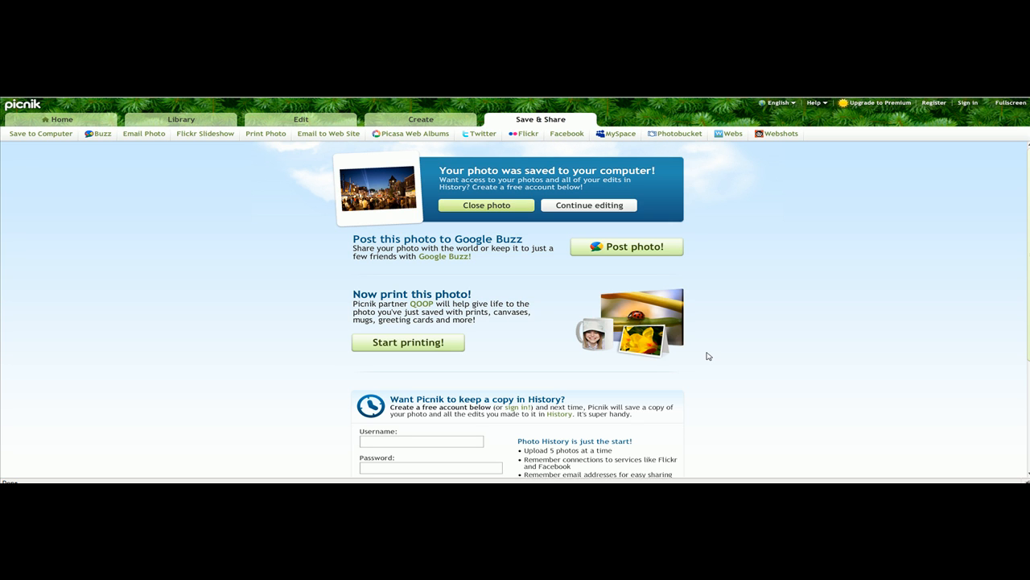
pyautogui.moveTo(825, 266)
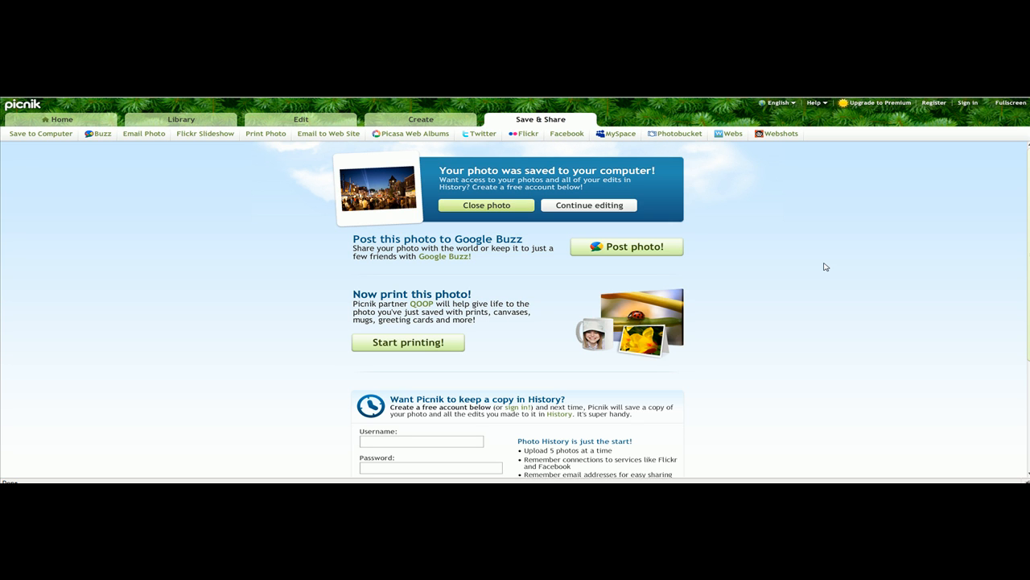